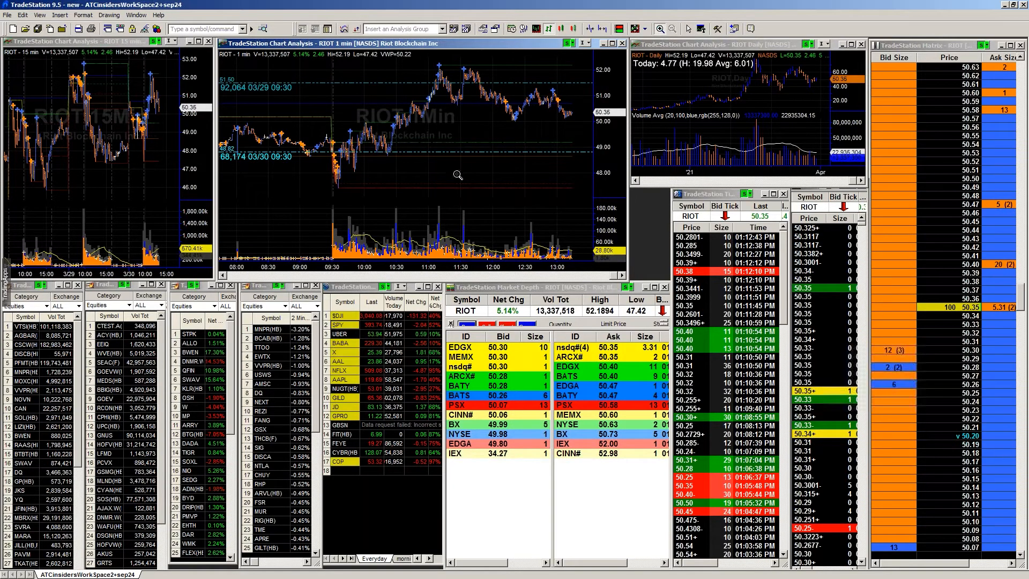
pyautogui.moveTo(370, 255)
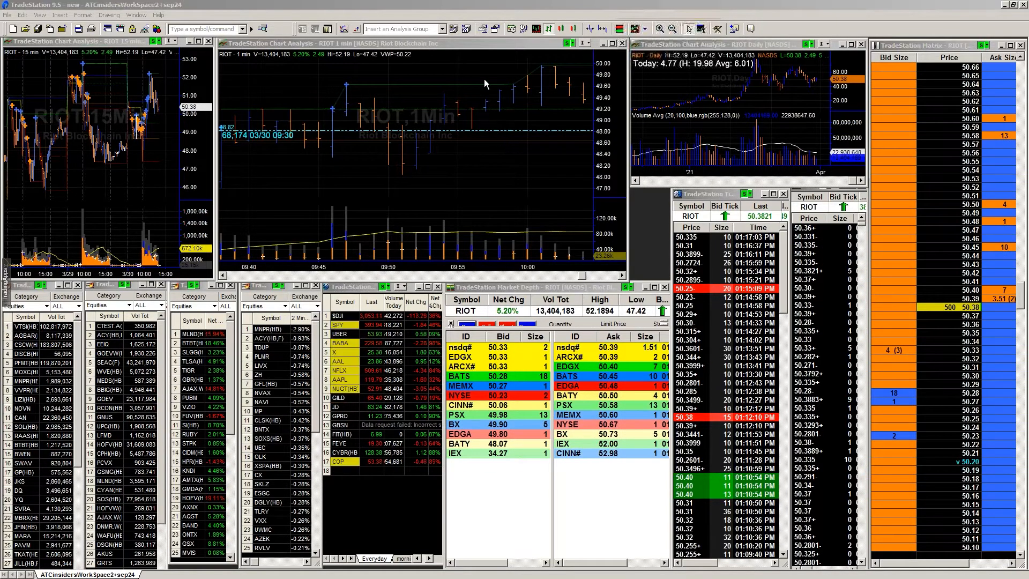
pyautogui.write('viac')
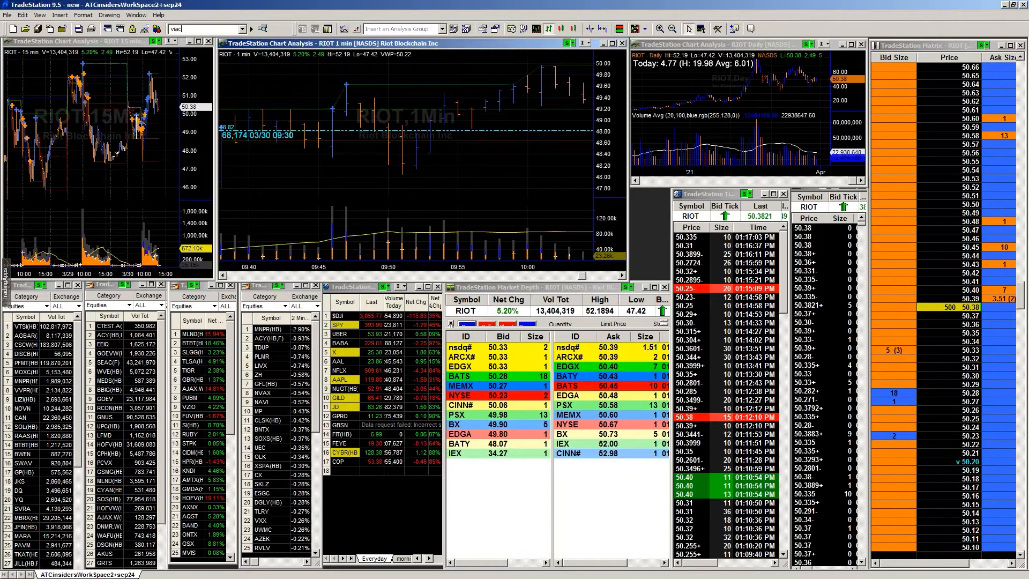
pyautogui.write('viac')
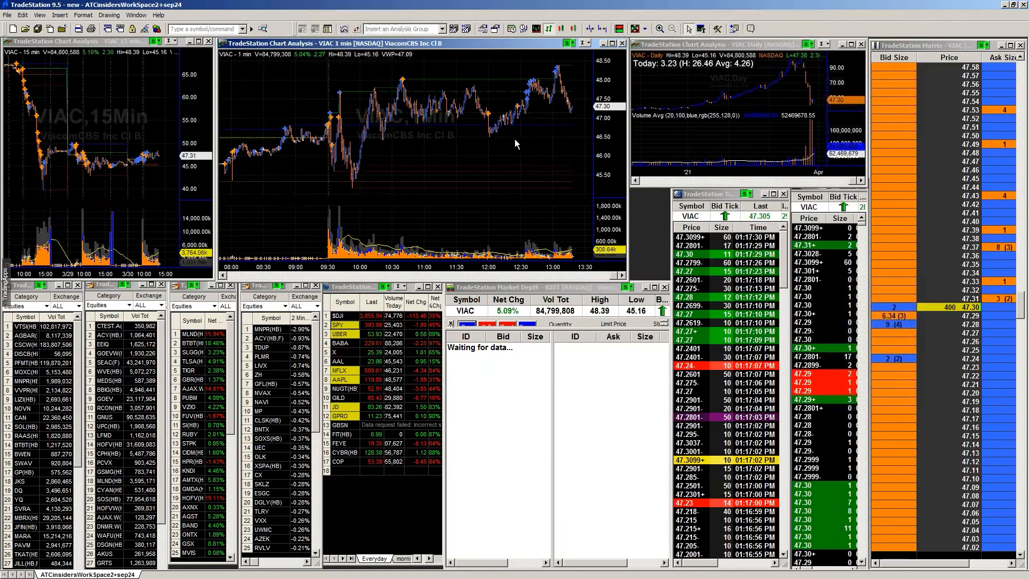